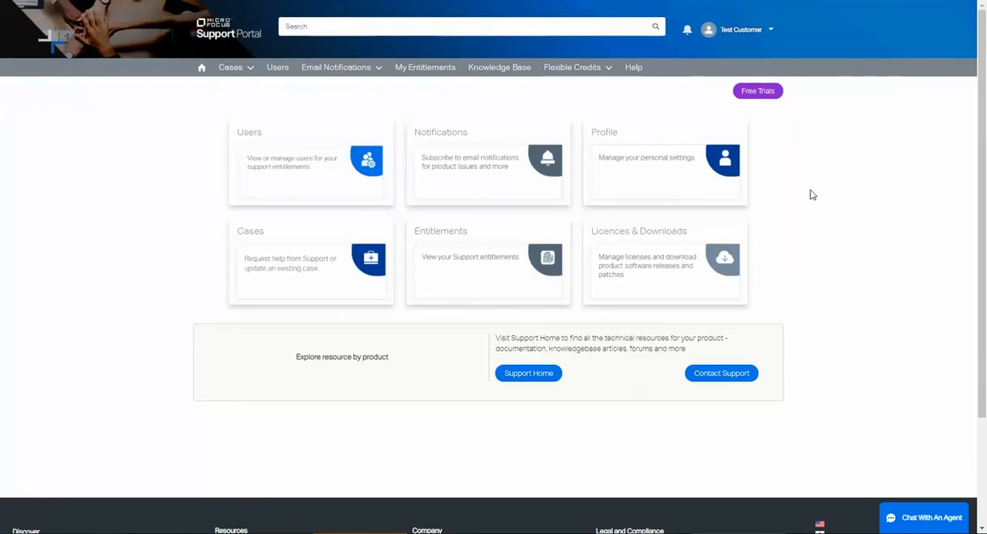
pyautogui.moveTo(549, 188)
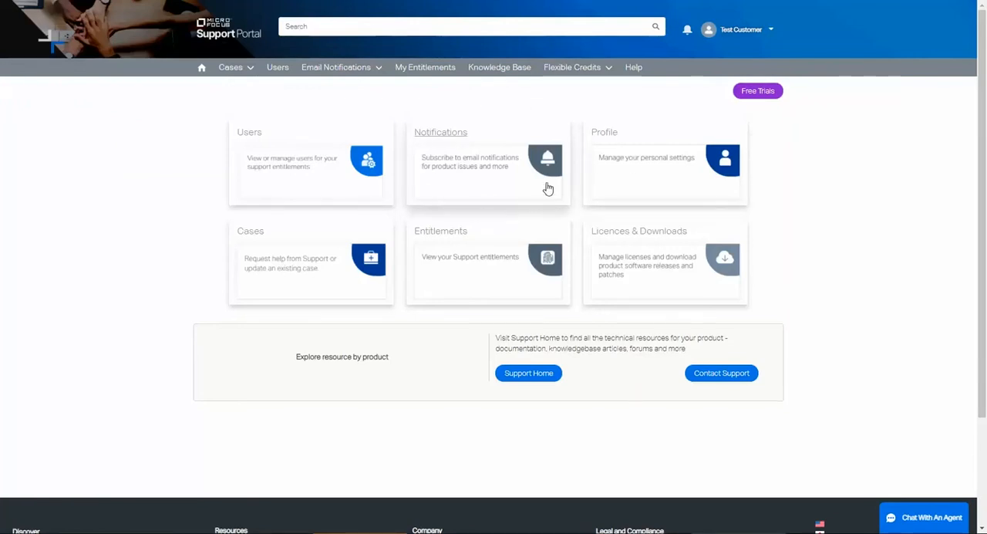
pyautogui.moveTo(459, 167)
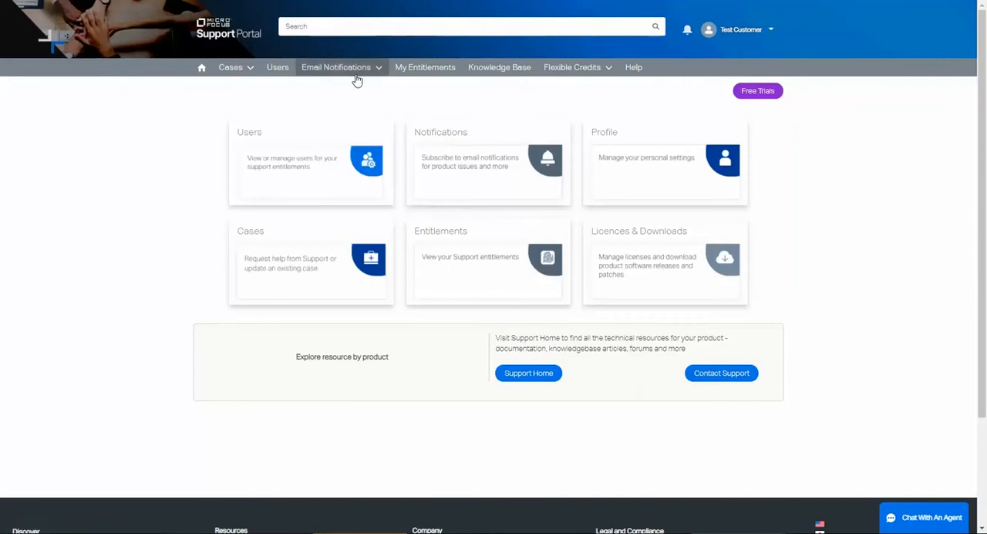
# Add an ArcSight ESM notification for Knowledge Documents, Manuals and Patches, and save it.
pyautogui.click(337, 67)
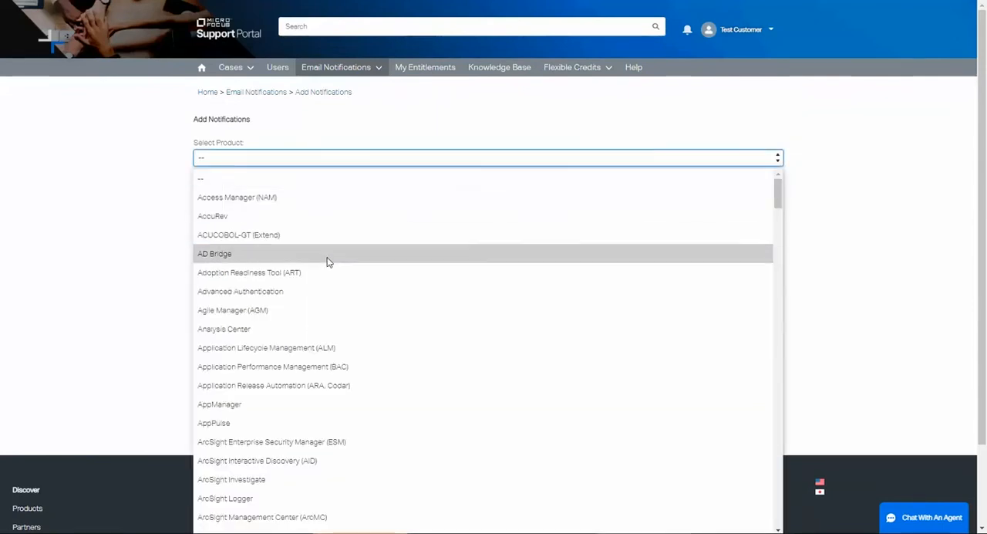
pyautogui.moveTo(318, 443)
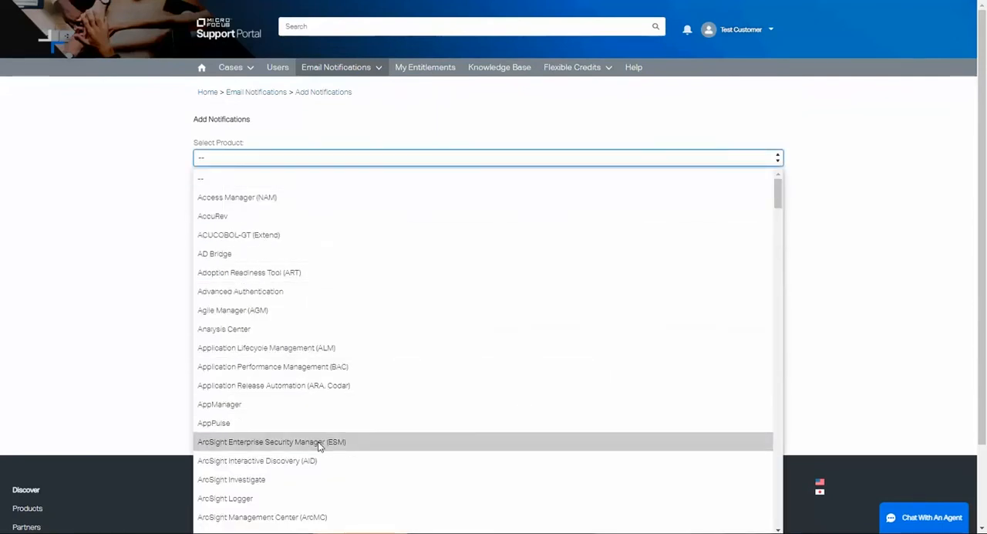
pyautogui.click(272, 442)
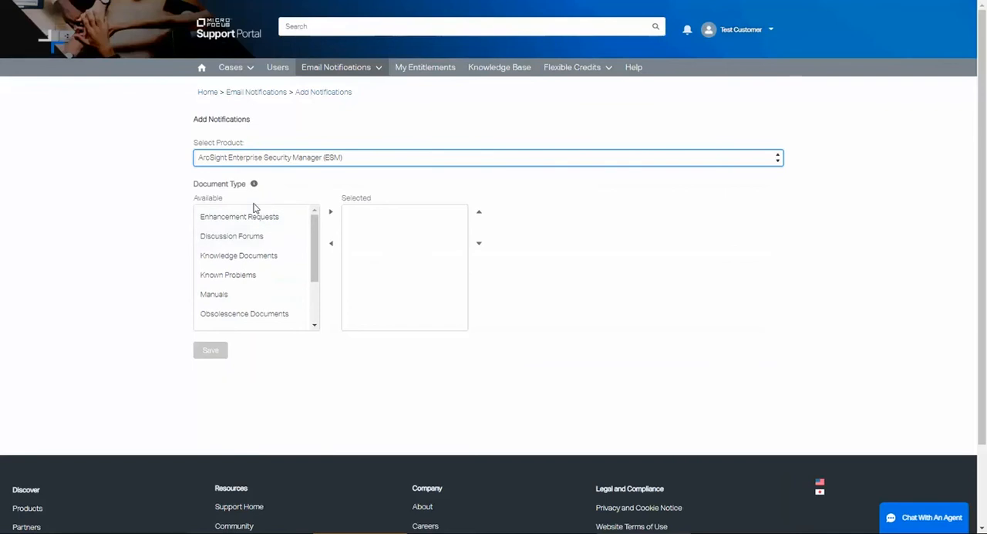
pyautogui.moveTo(275, 235)
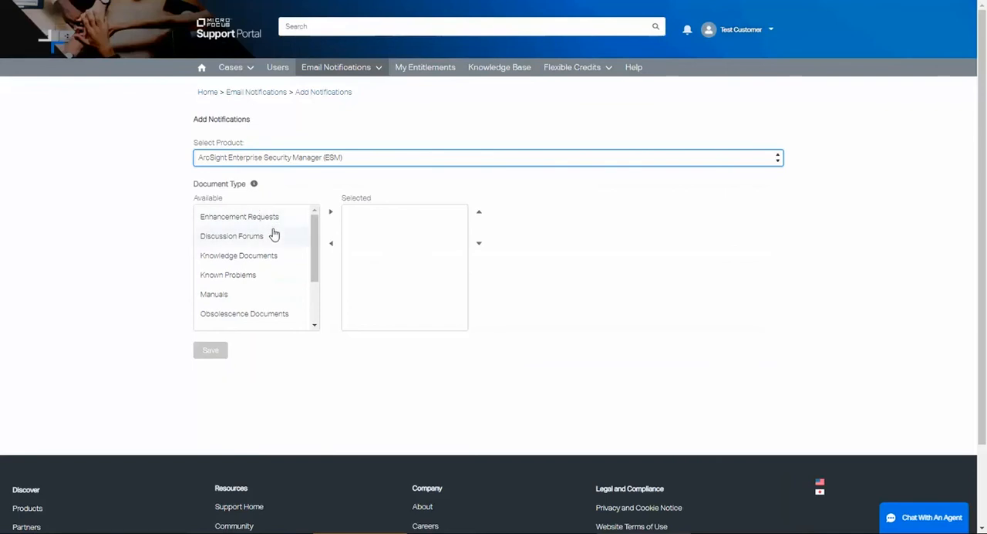
pyautogui.moveTo(238, 255)
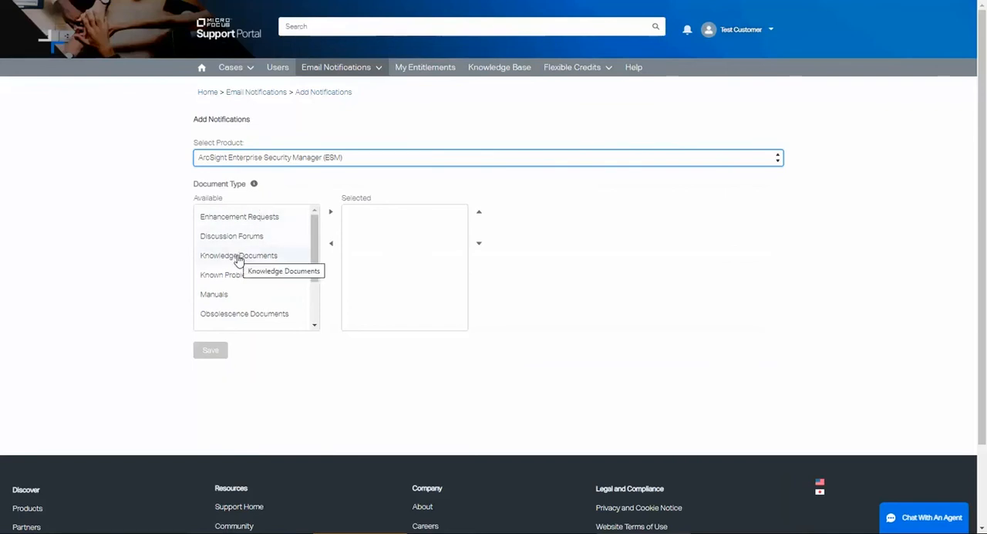
pyautogui.click(238, 255)
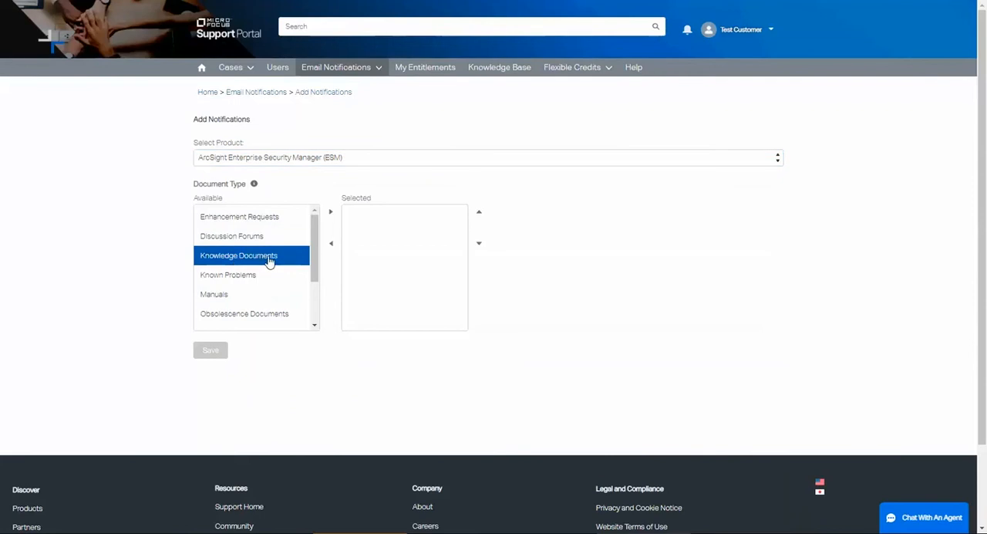
pyautogui.click(330, 211)
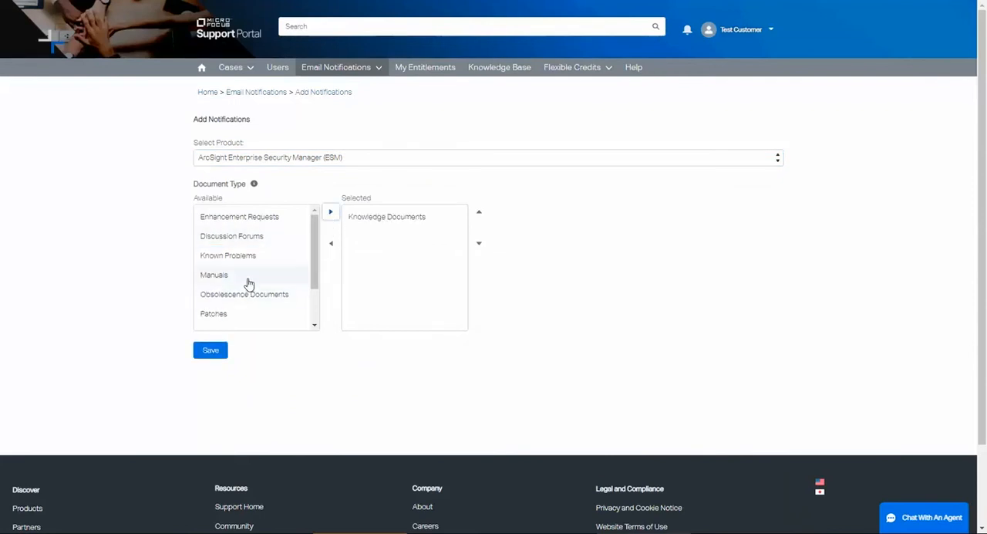
pyautogui.click(213, 275)
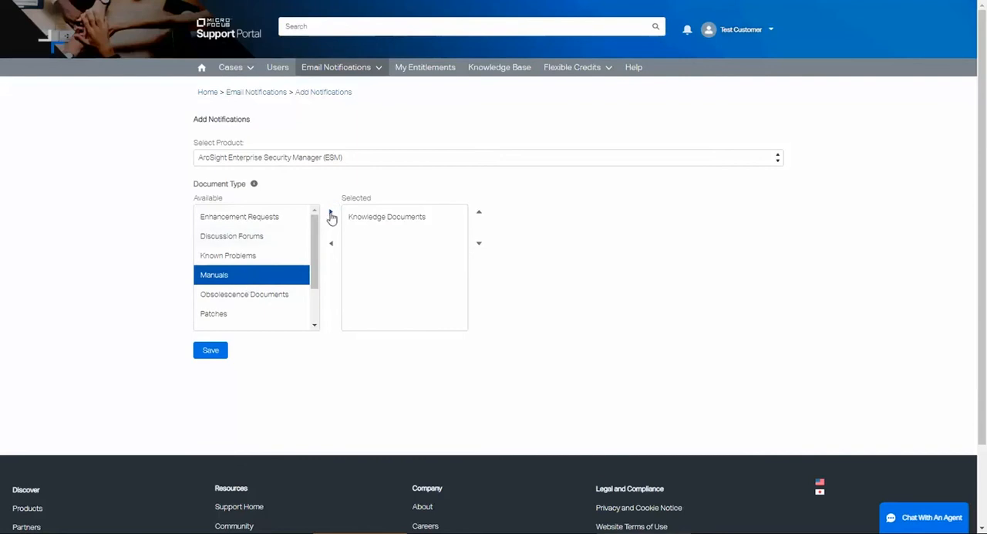
pyautogui.click(330, 212)
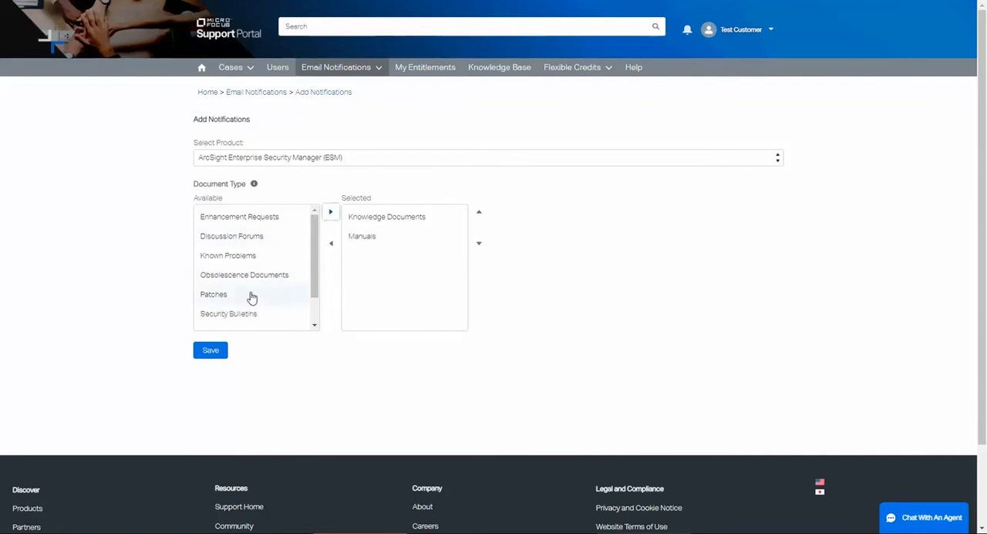
pyautogui.click(330, 211)
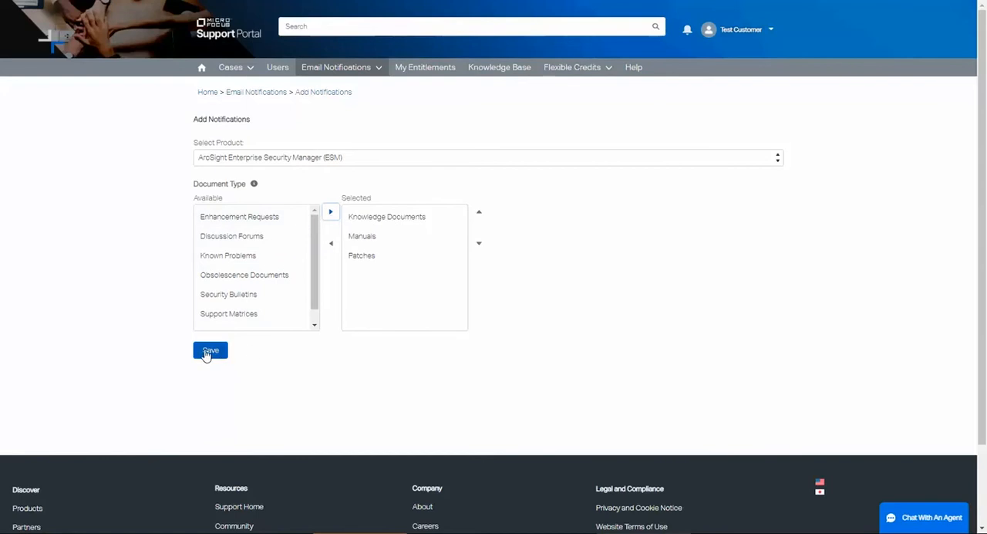
pyautogui.click(209, 351)
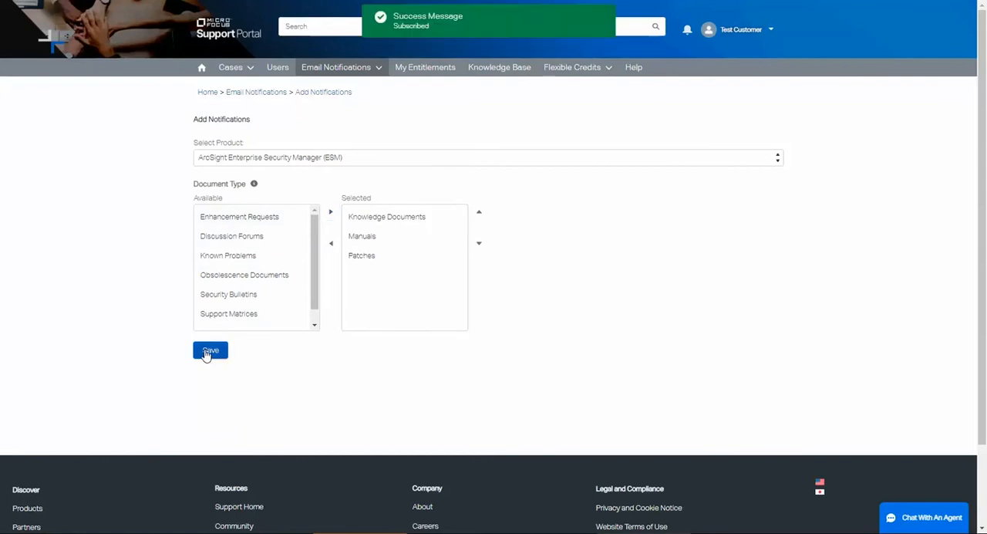
pyautogui.moveTo(429, 97)
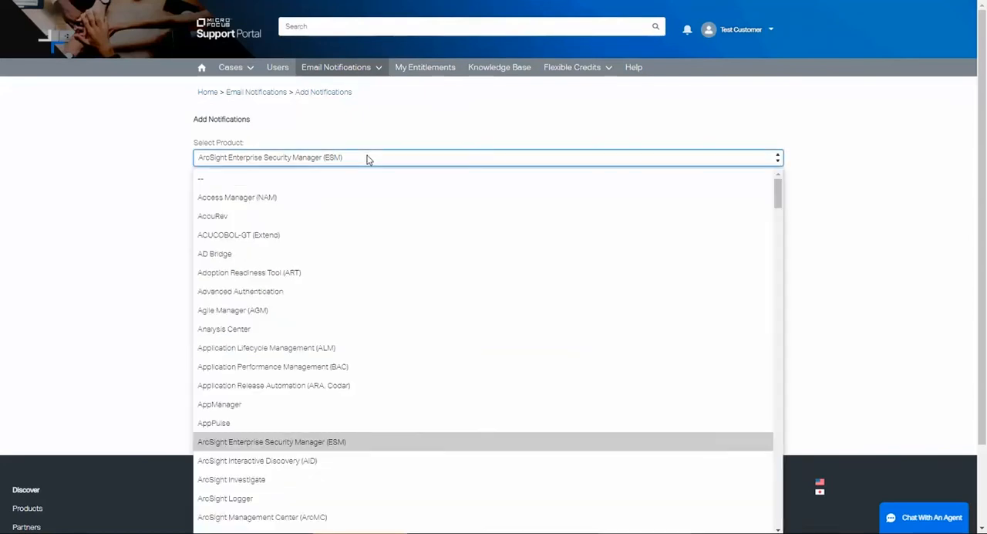
# Change the notification product to Caliber and select Manuals in the chosen types list.
pyautogui.scroll(-3)
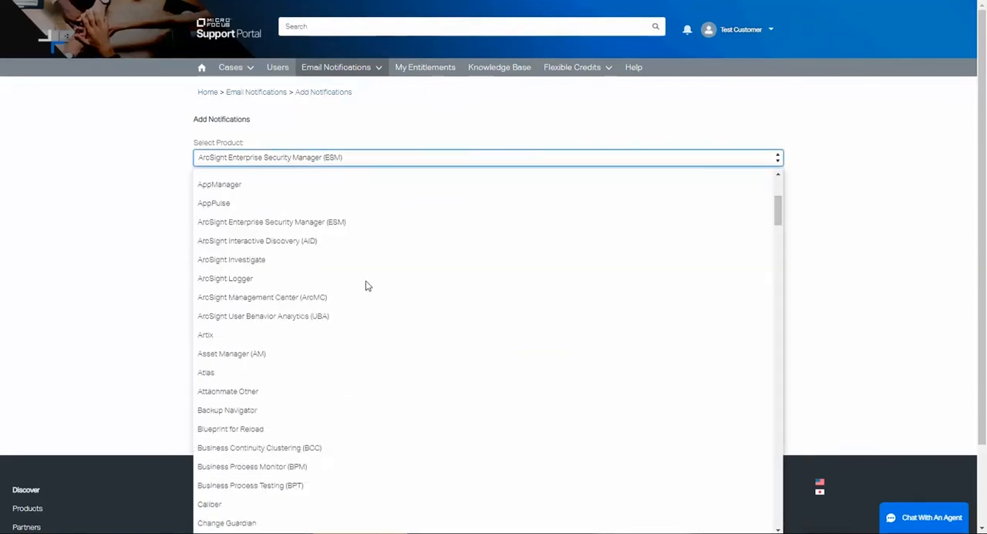
pyautogui.scroll(-3)
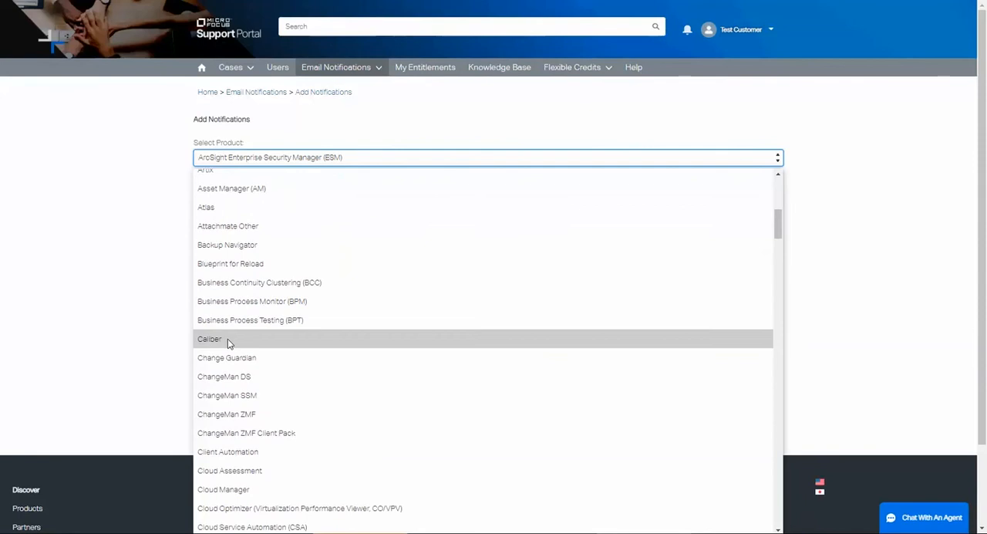
pyautogui.click(209, 339)
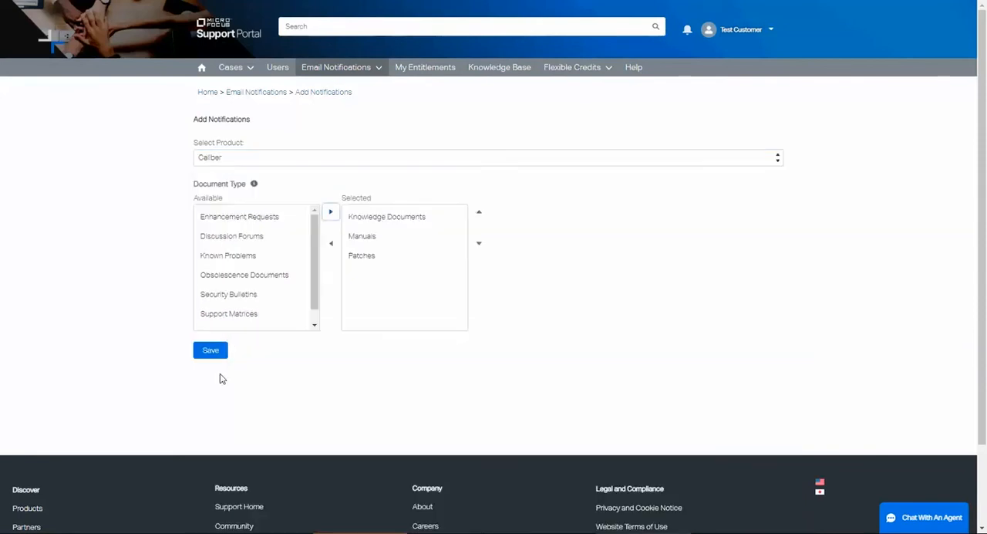
pyautogui.moveTo(208, 364)
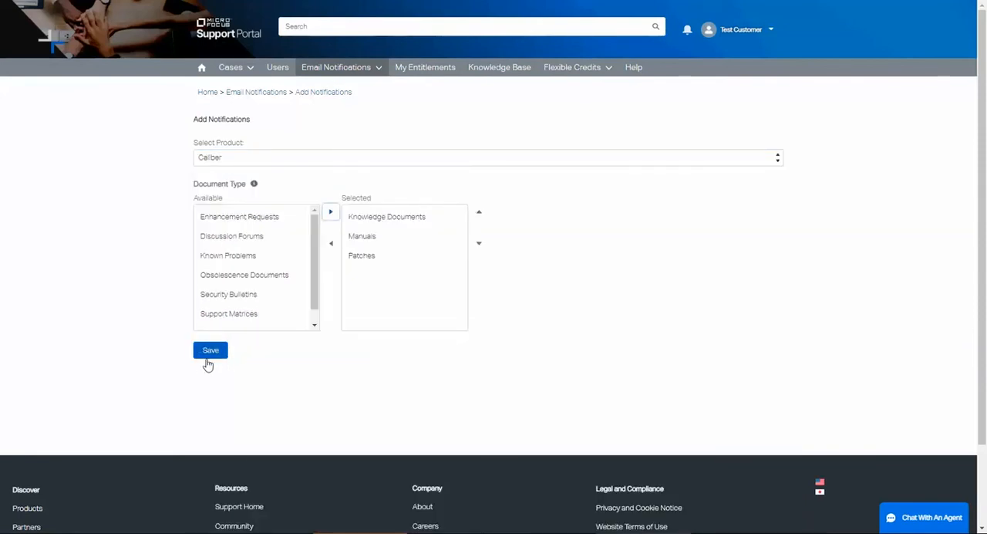
pyautogui.moveTo(416, 222)
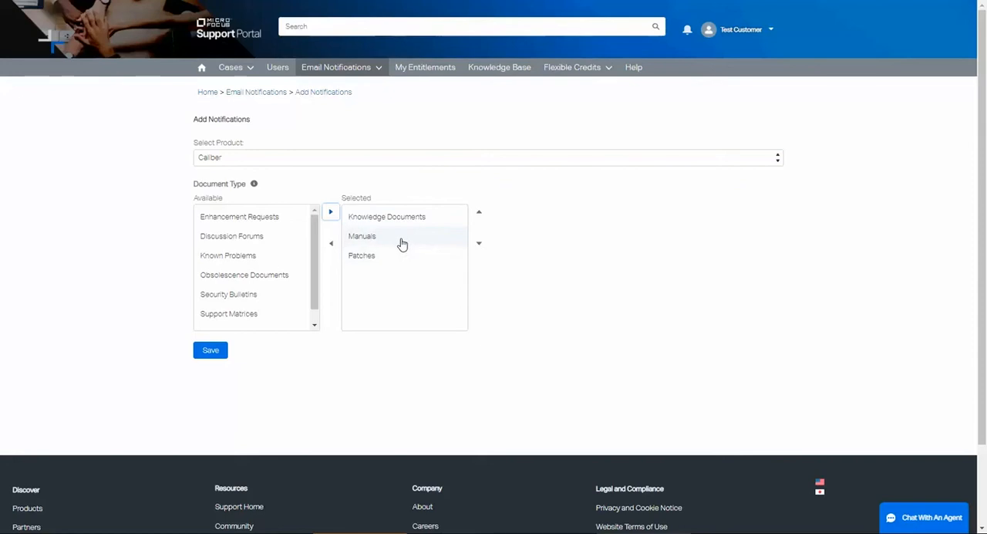
pyautogui.click(381, 236)
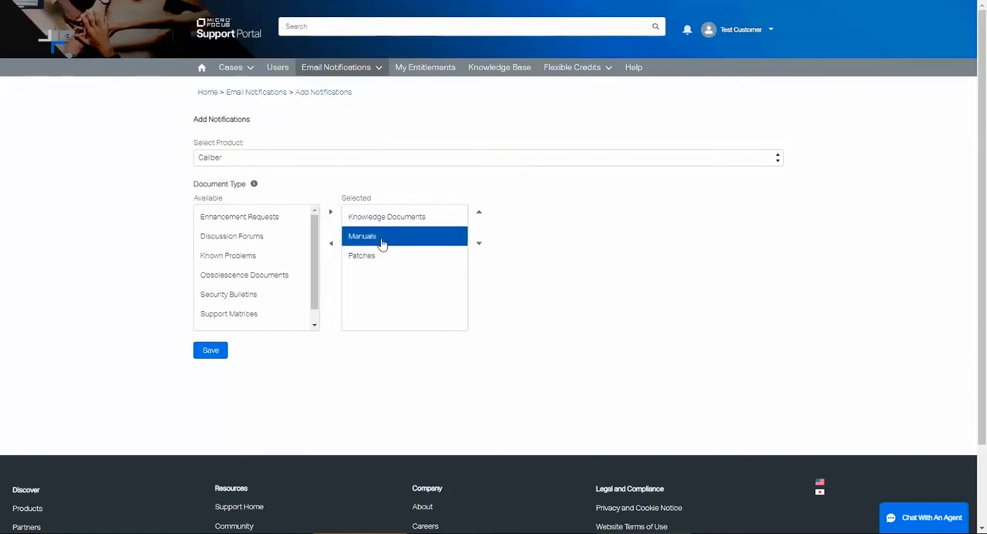
pyautogui.moveTo(331, 245)
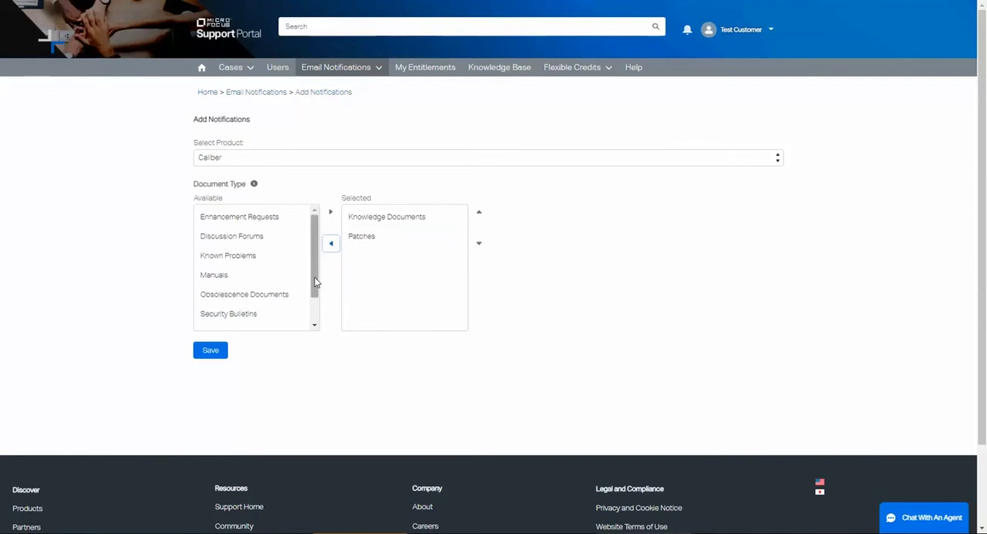
pyautogui.moveTo(220, 353)
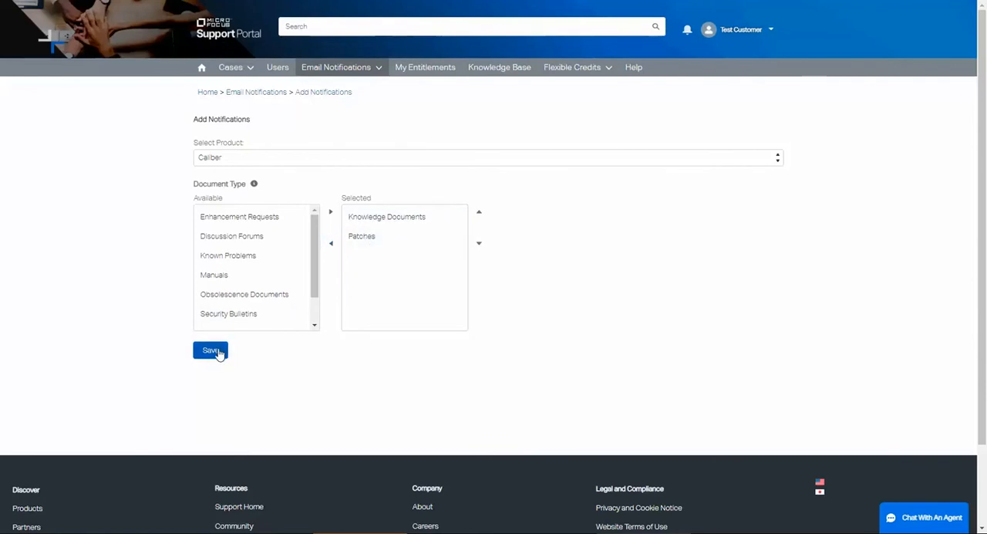
# Save the Caliber notification for Knowledge Documents and Patches.
pyautogui.click(210, 350)
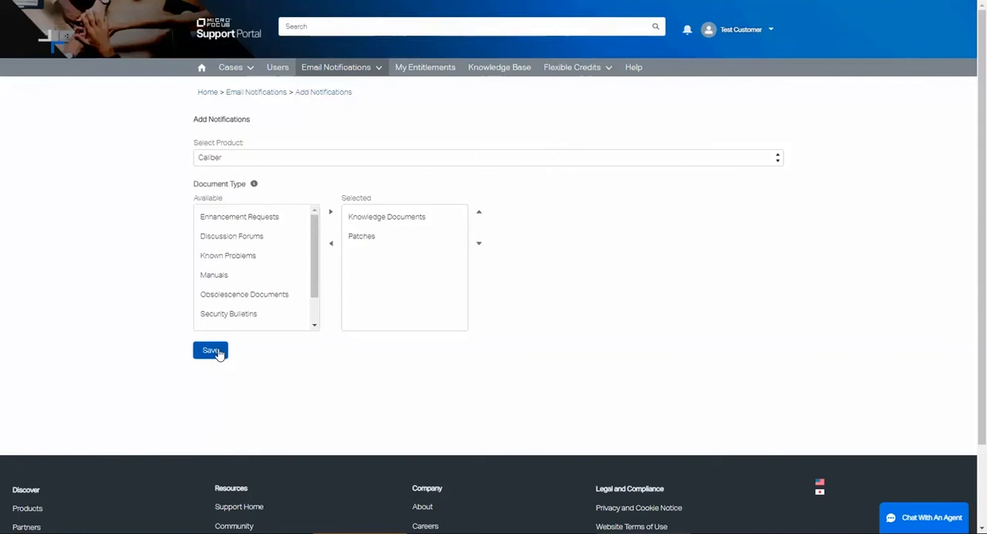
pyautogui.moveTo(222, 369)
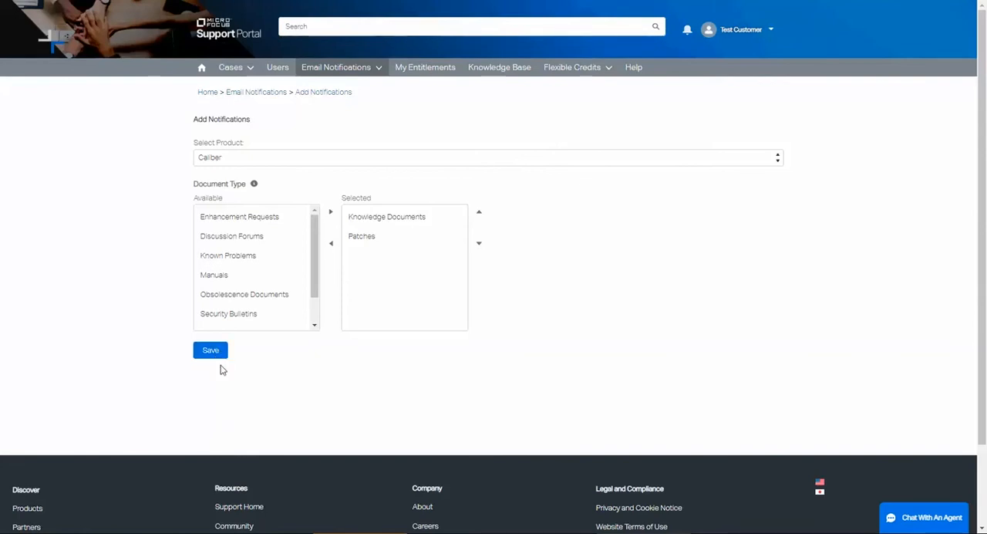
pyautogui.moveTo(378, 73)
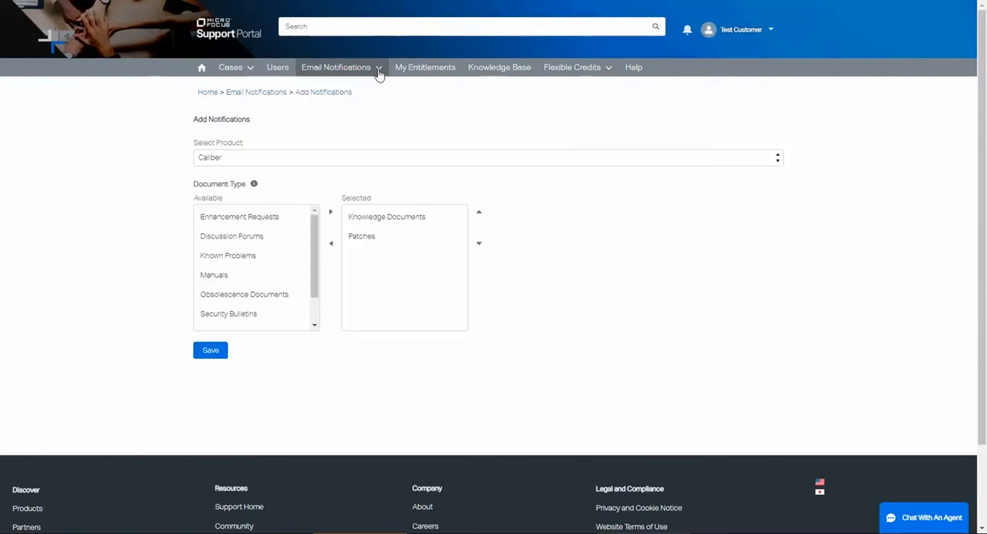
pyautogui.click(337, 68)
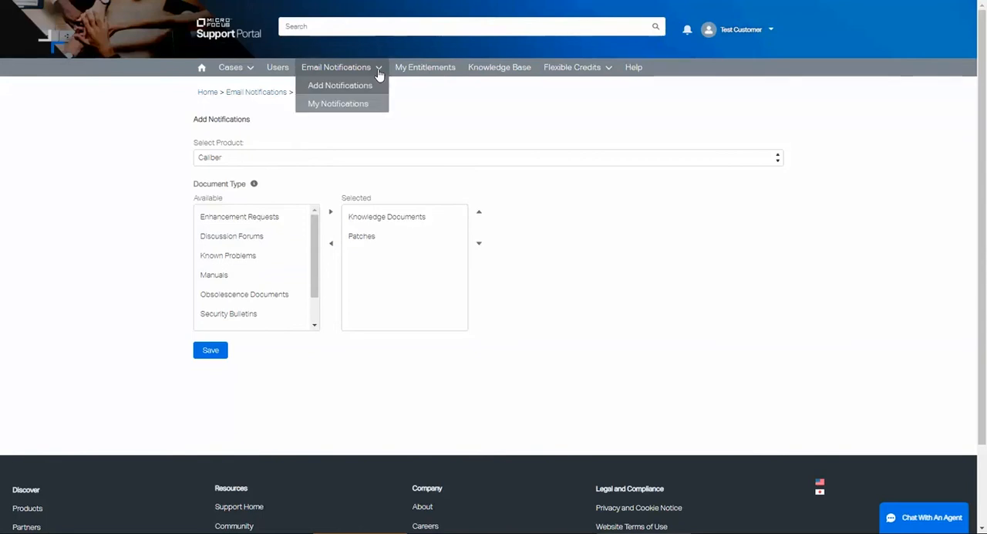
pyautogui.click(339, 103)
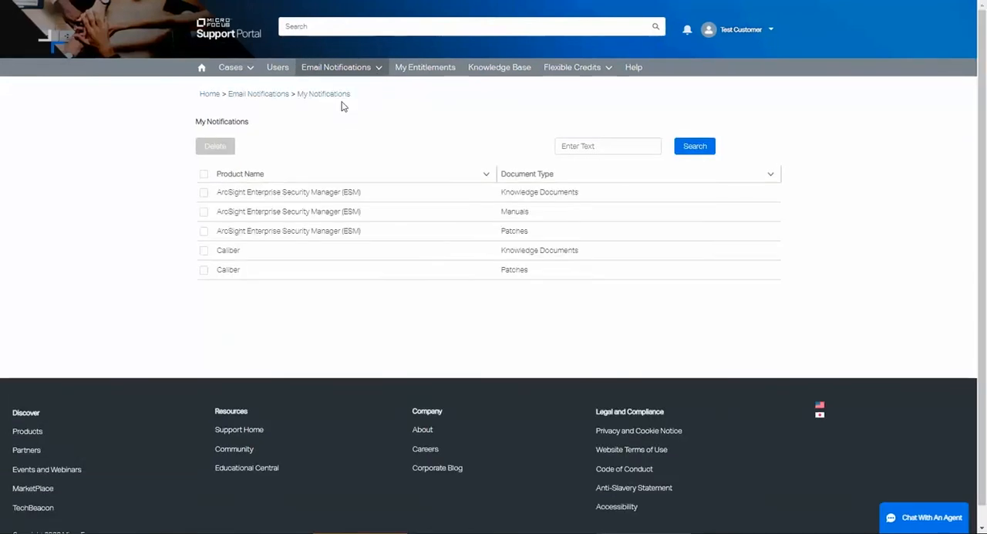
pyautogui.moveTo(242, 320)
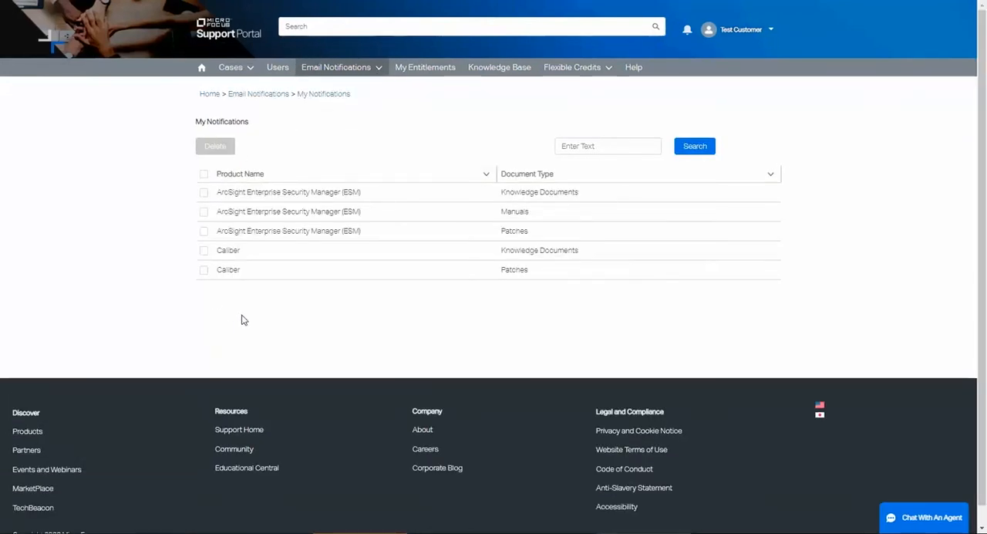
pyautogui.moveTo(334, 323)
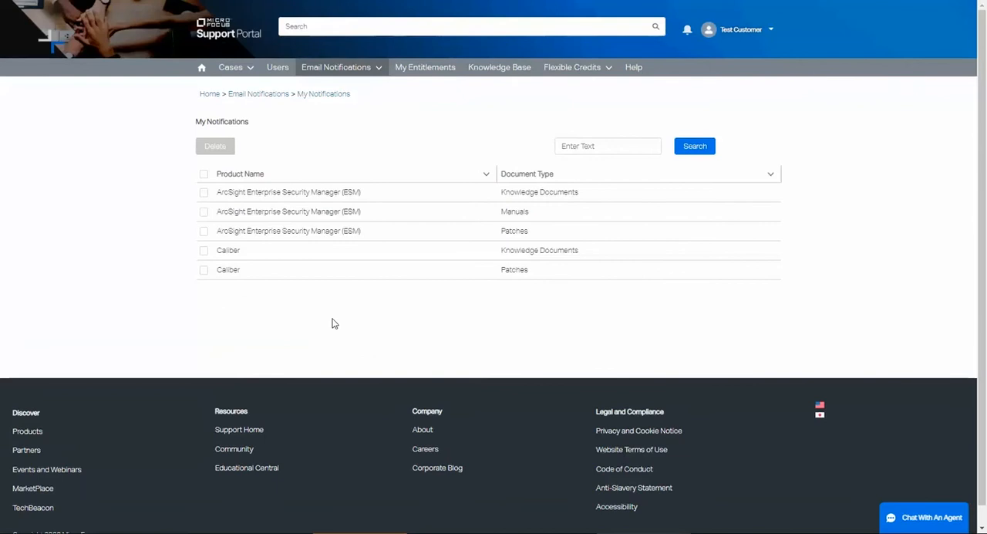
pyautogui.moveTo(276, 267)
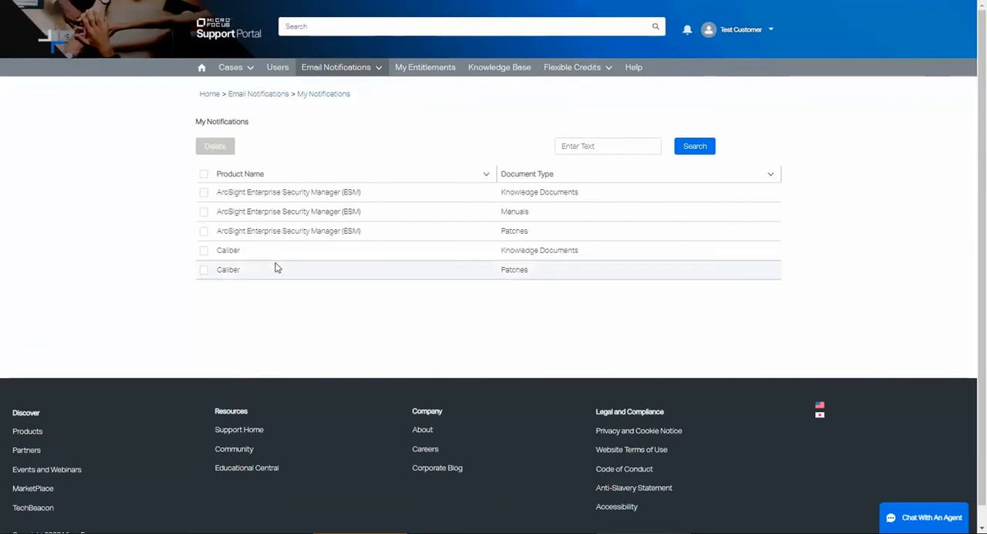
pyautogui.click(204, 230)
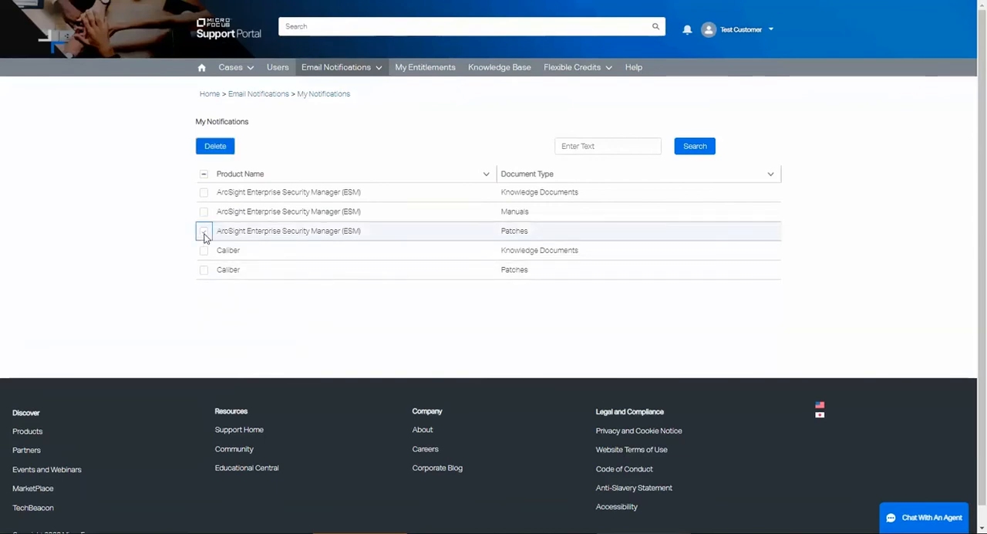
pyautogui.click(204, 231)
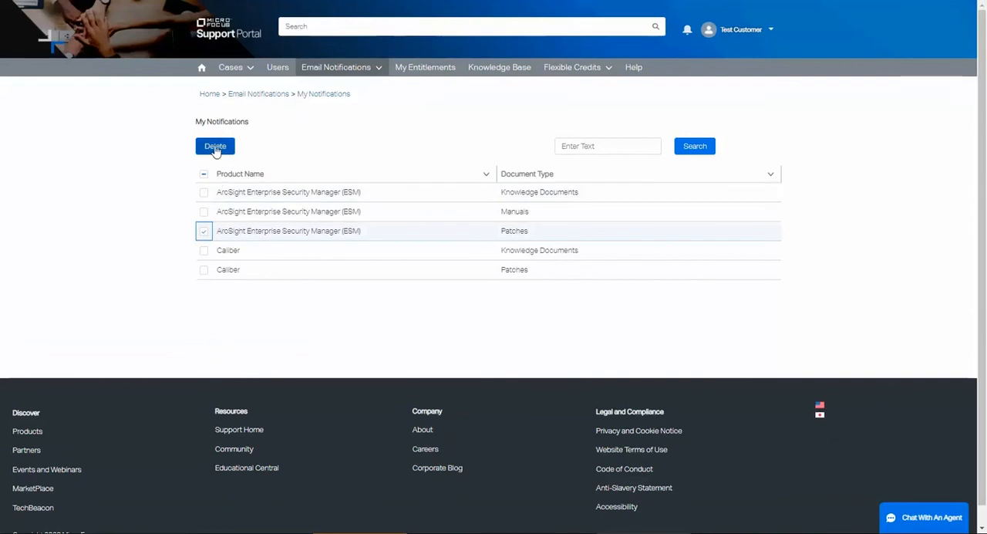
pyautogui.click(204, 231)
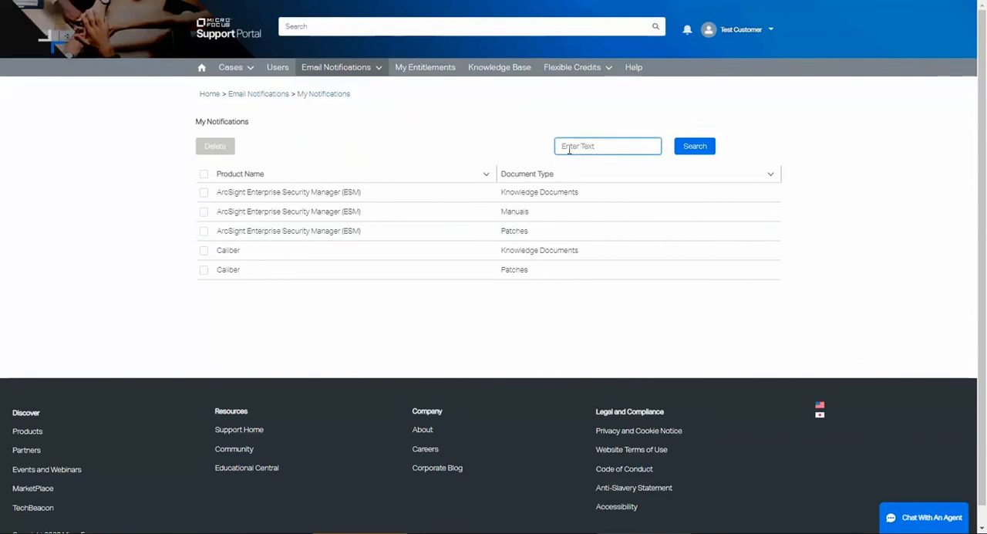
pyautogui.write('Patches')
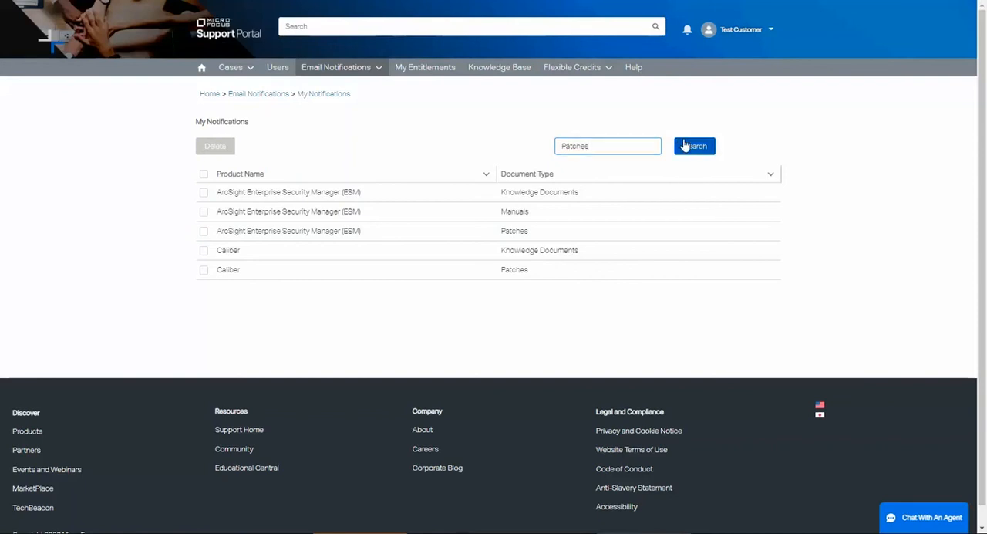
pyautogui.click(694, 146)
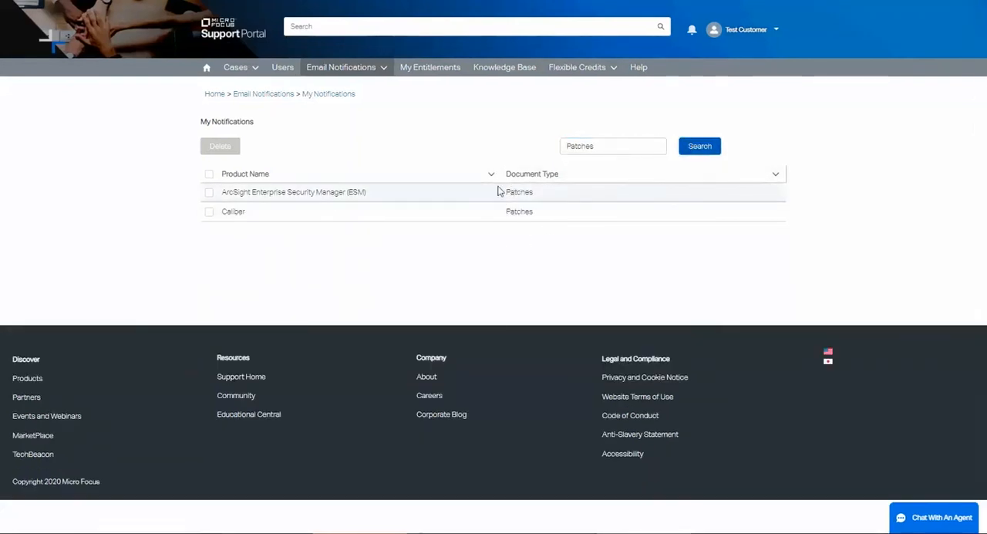
pyautogui.write('patch')
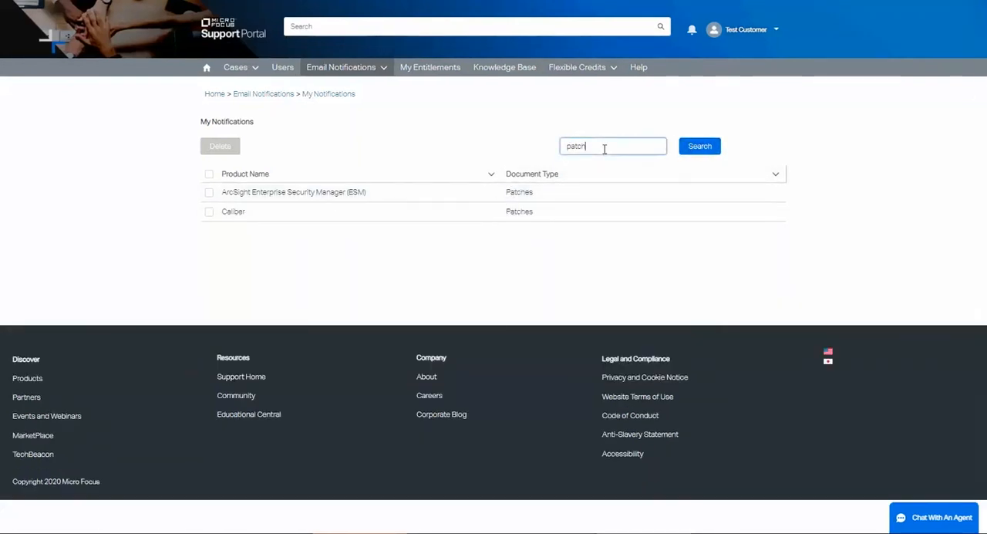
pyautogui.write('caliber')
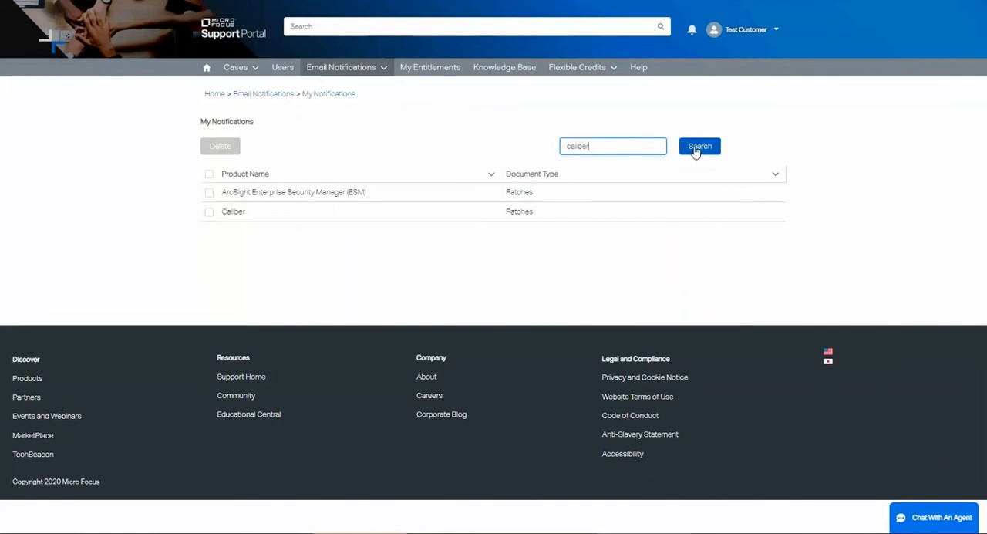
pyautogui.click(700, 145)
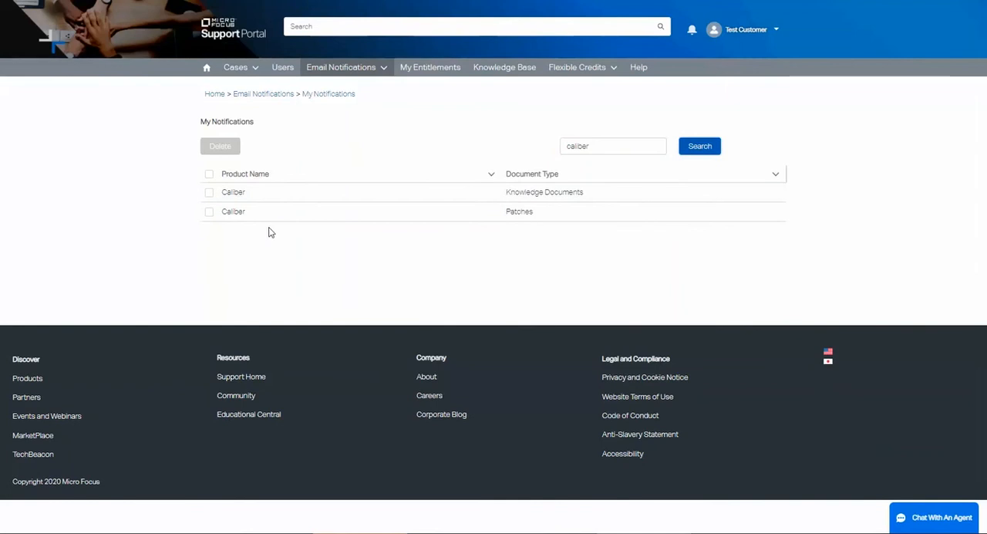
pyautogui.click(613, 146)
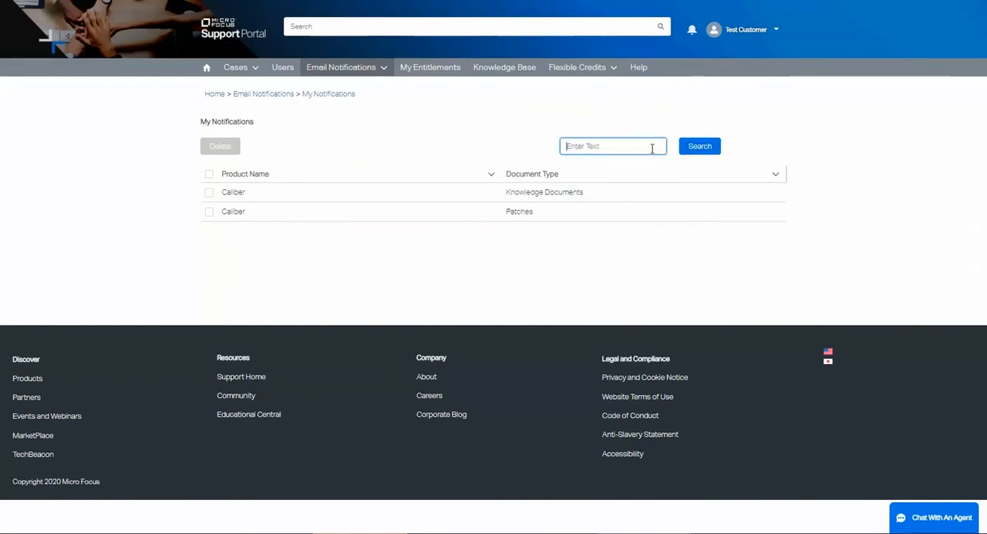
pyautogui.click(695, 146)
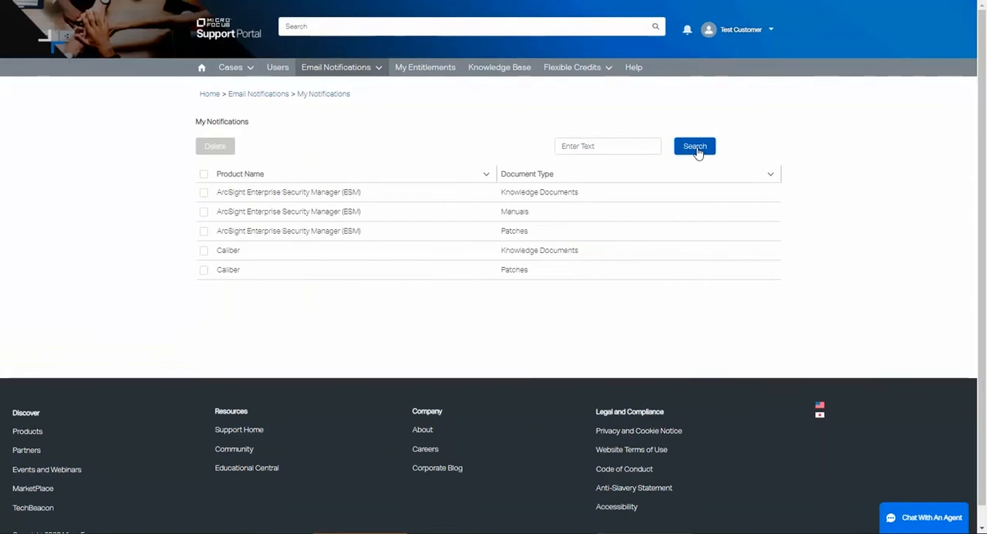
pyautogui.moveTo(209, 217)
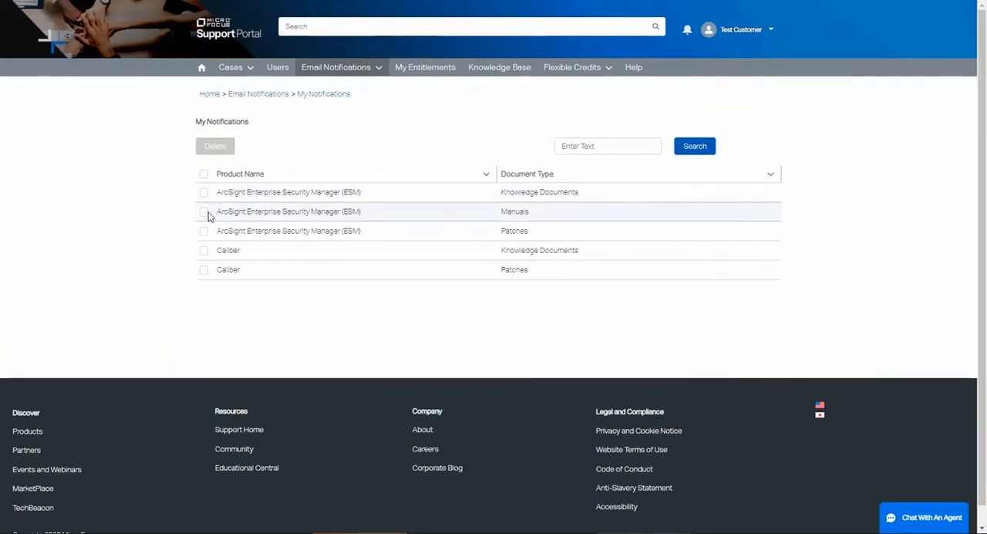
# Delete the ArcSight ESM Manuals row from My Notifications and confirm the removal.
pyautogui.click(204, 211)
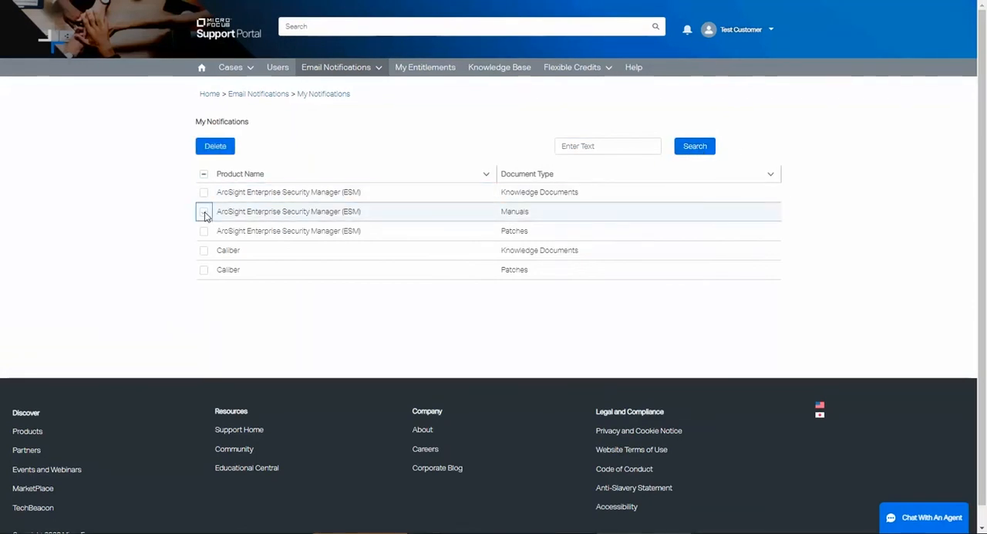
pyautogui.click(204, 211)
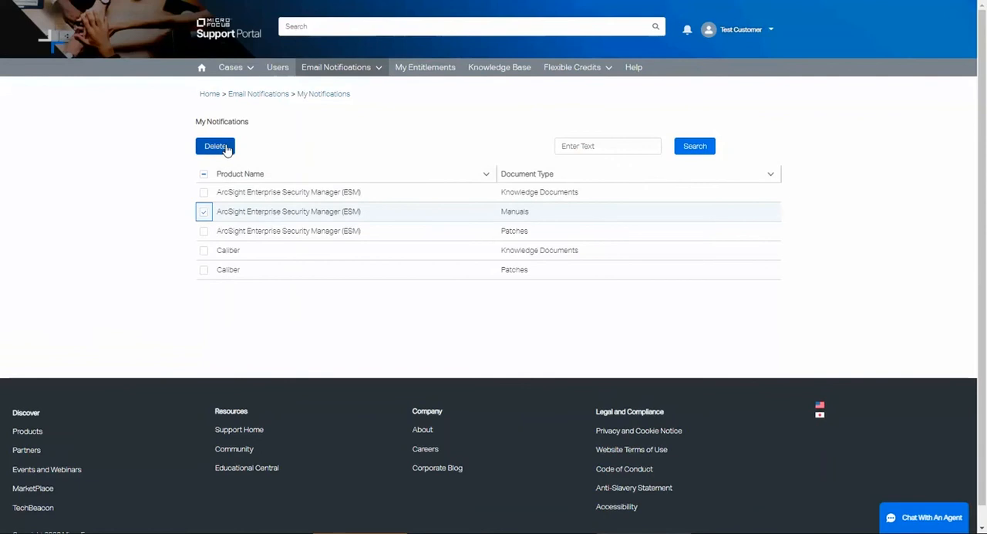
pyautogui.click(216, 147)
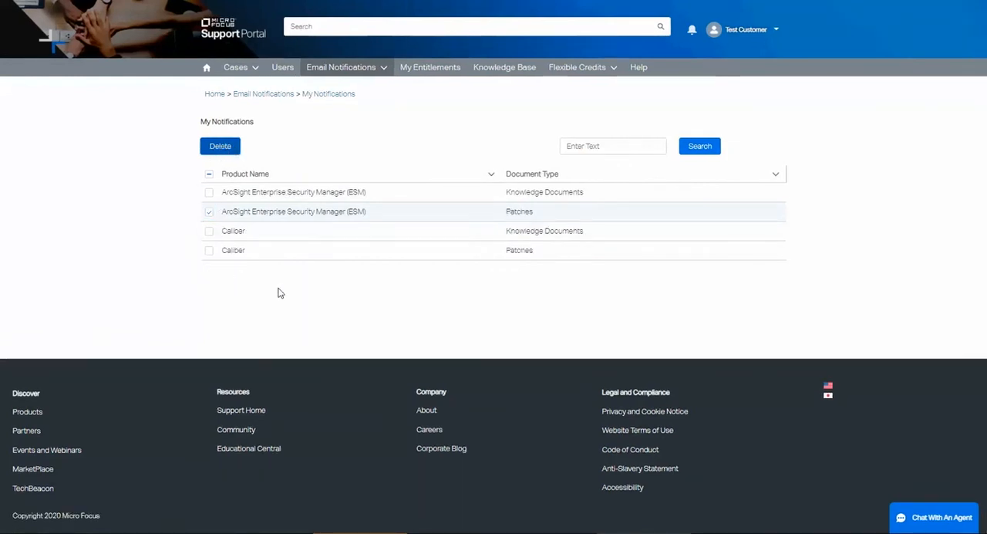
pyautogui.moveTo(281, 286)
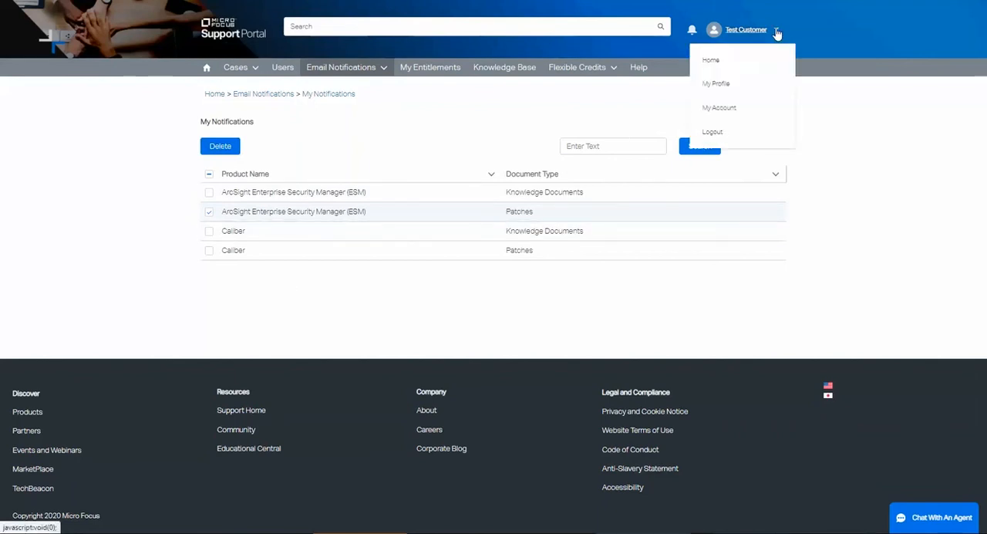
pyautogui.moveTo(722, 61)
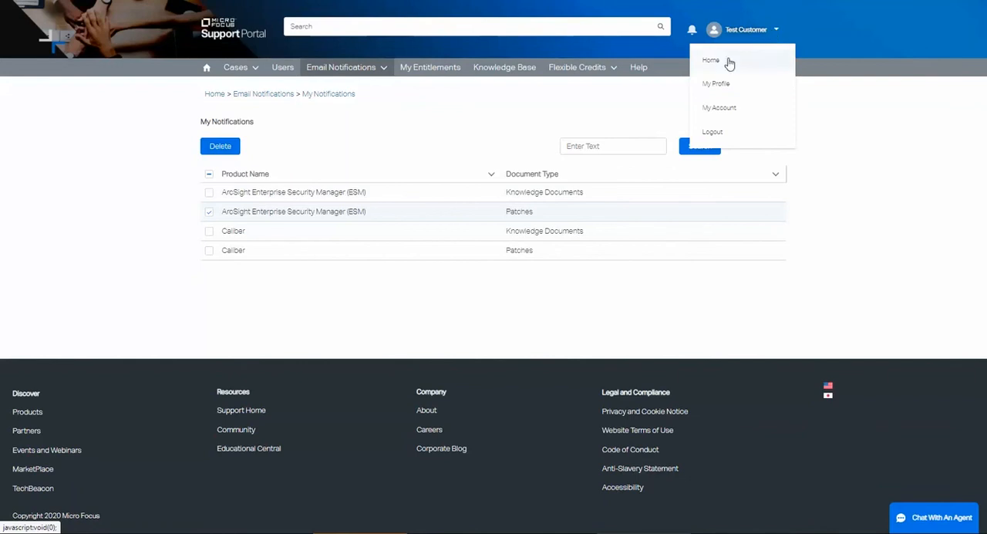
# Go to My Profile from the account menu.
pyautogui.click(717, 83)
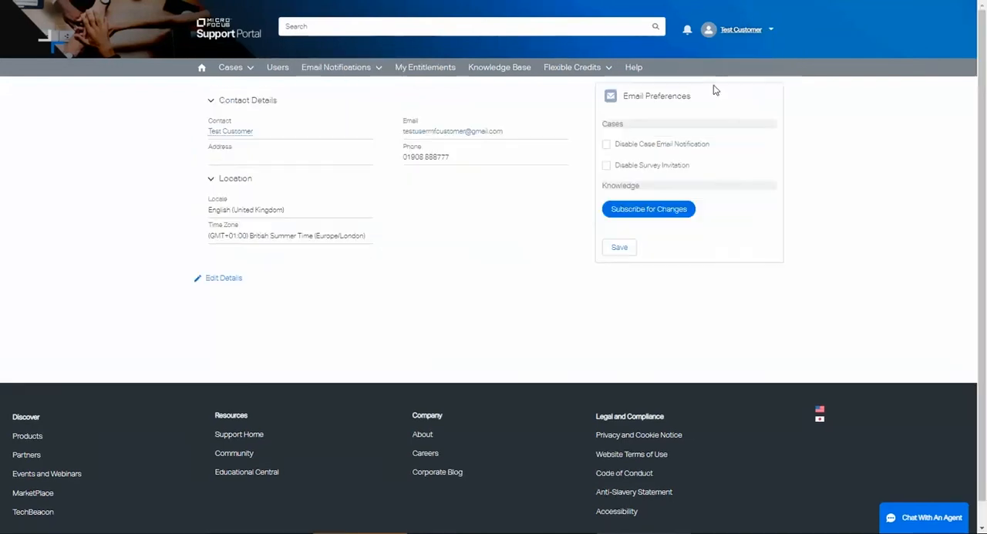
pyautogui.moveTo(644, 81)
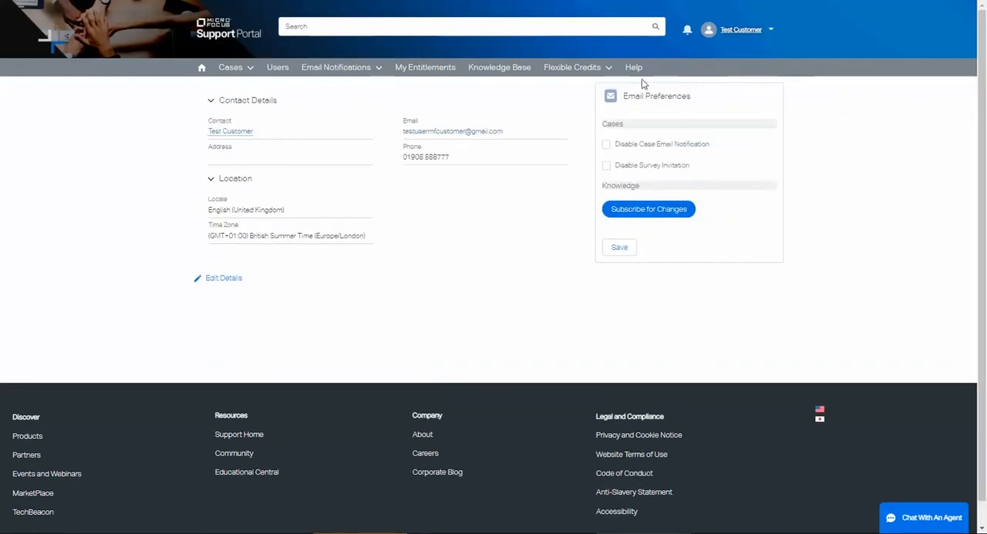
pyautogui.moveTo(804, 219)
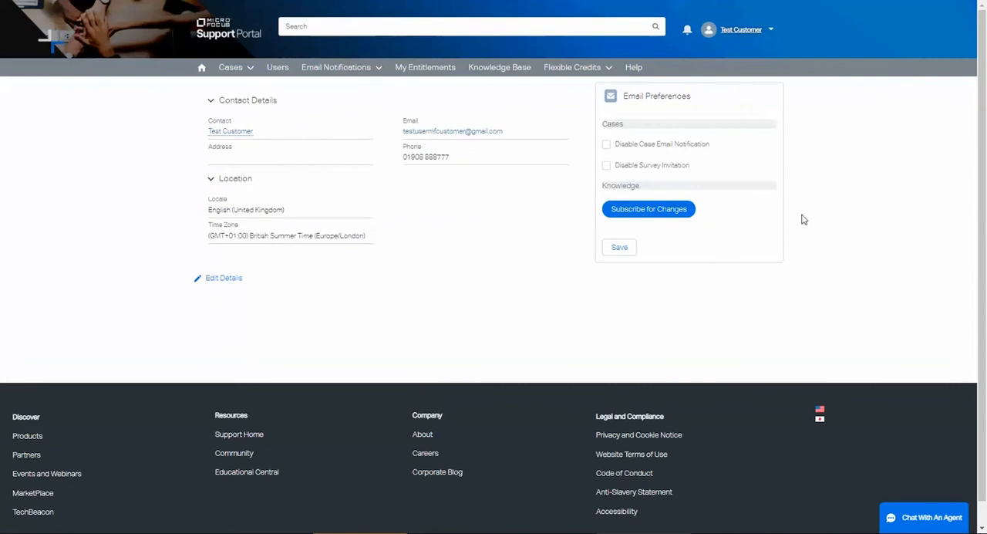
pyautogui.moveTo(800, 256)
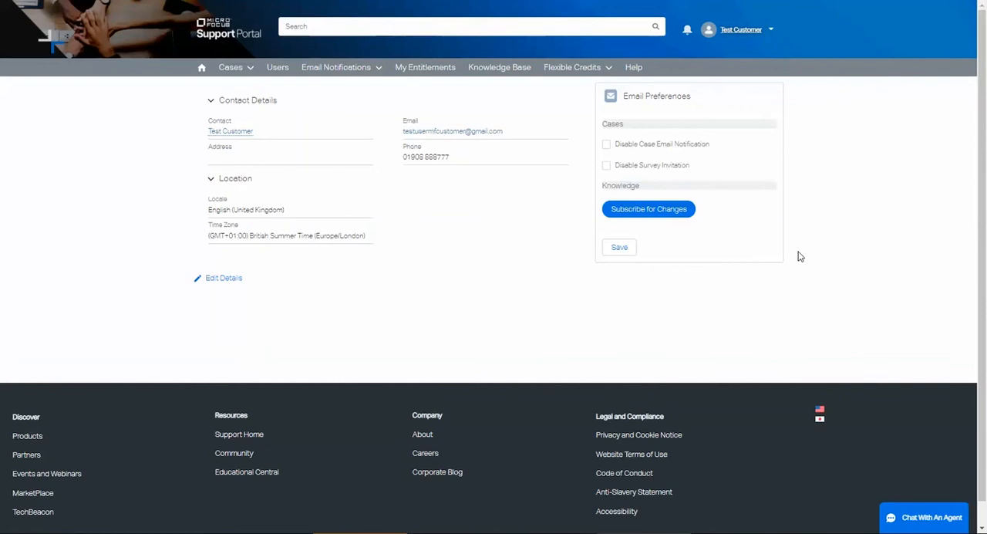
pyautogui.moveTo(741, 152)
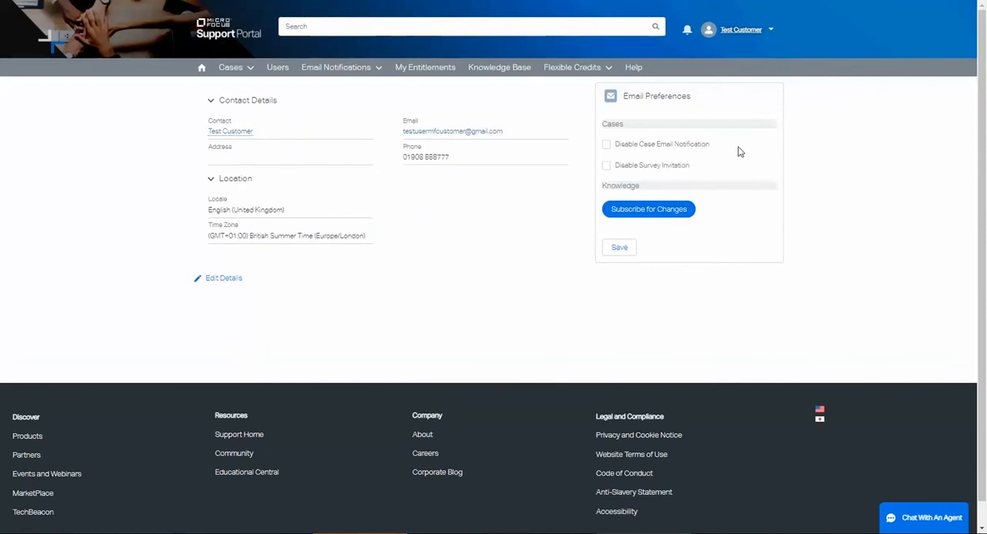
pyautogui.moveTo(737, 149)
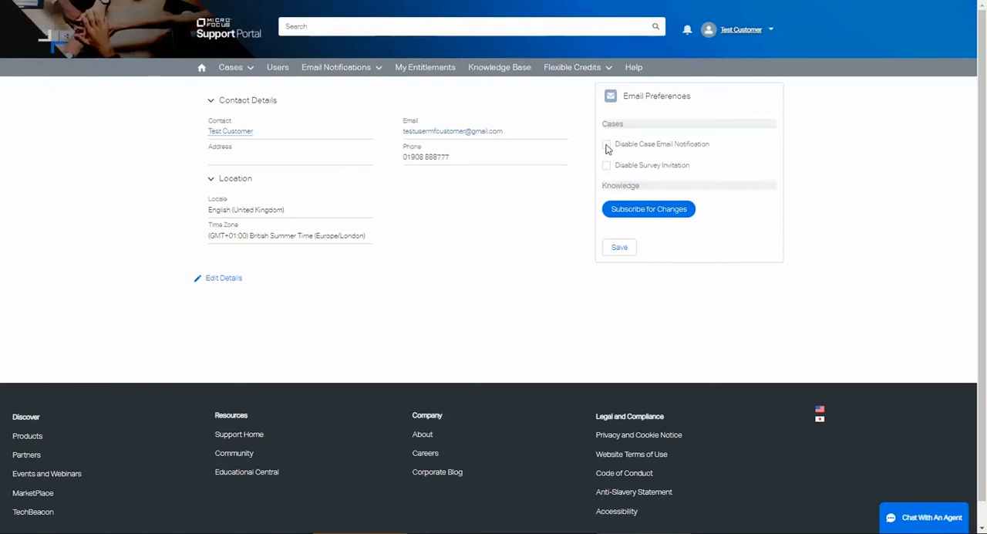
# Tick Disable Case Email Notification in Email Preferences.
pyautogui.click(607, 144)
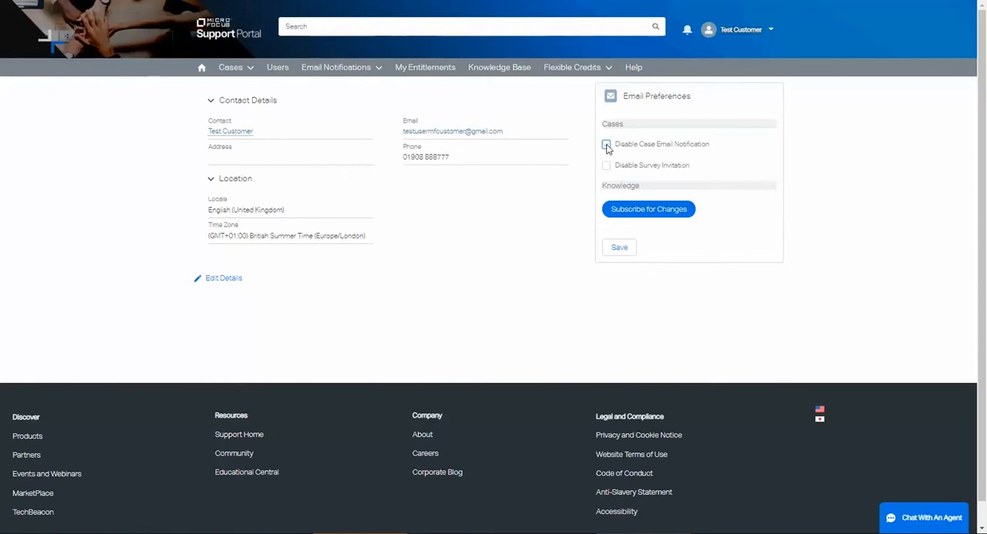
pyautogui.click(607, 145)
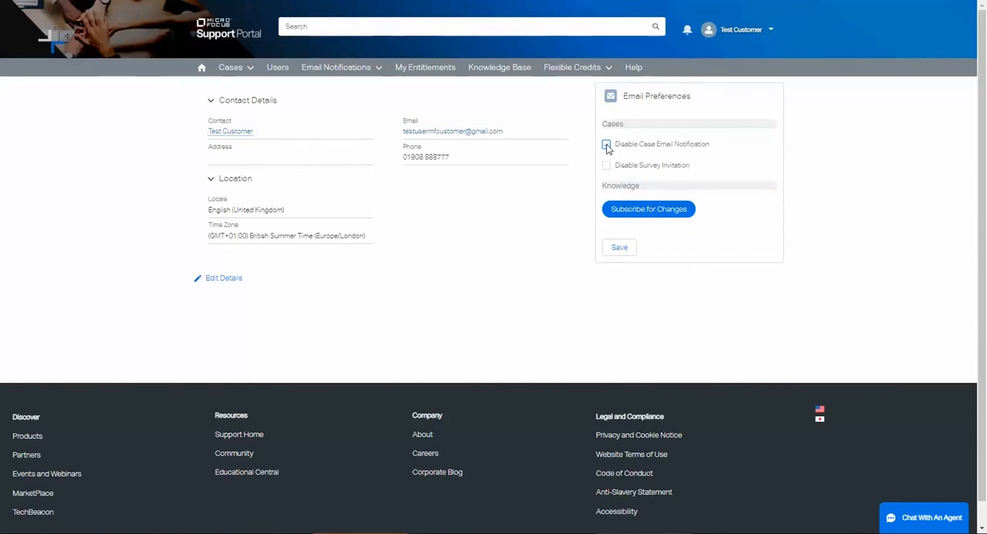
pyautogui.click(607, 144)
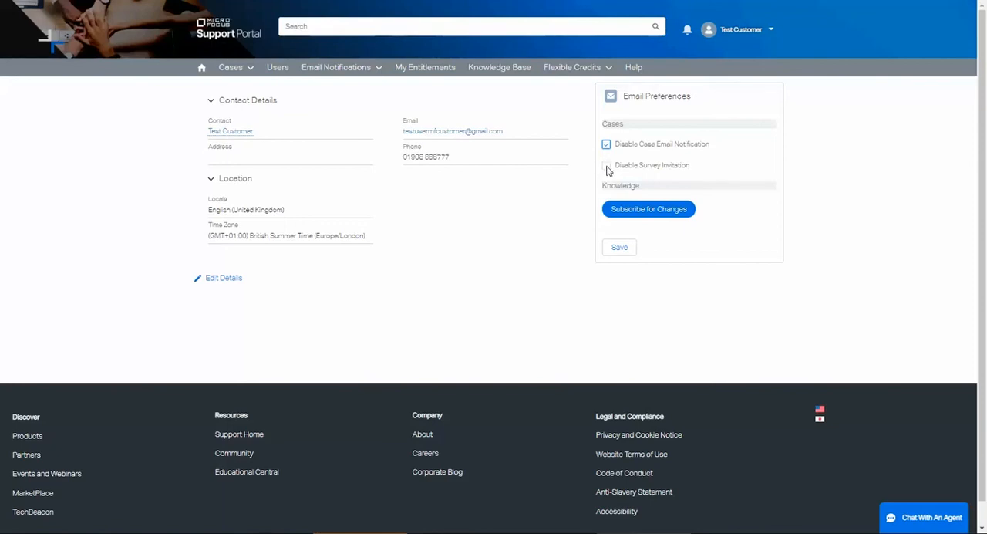
# Tick Disable Survey Invitation in Email Preferences.
pyautogui.click(606, 165)
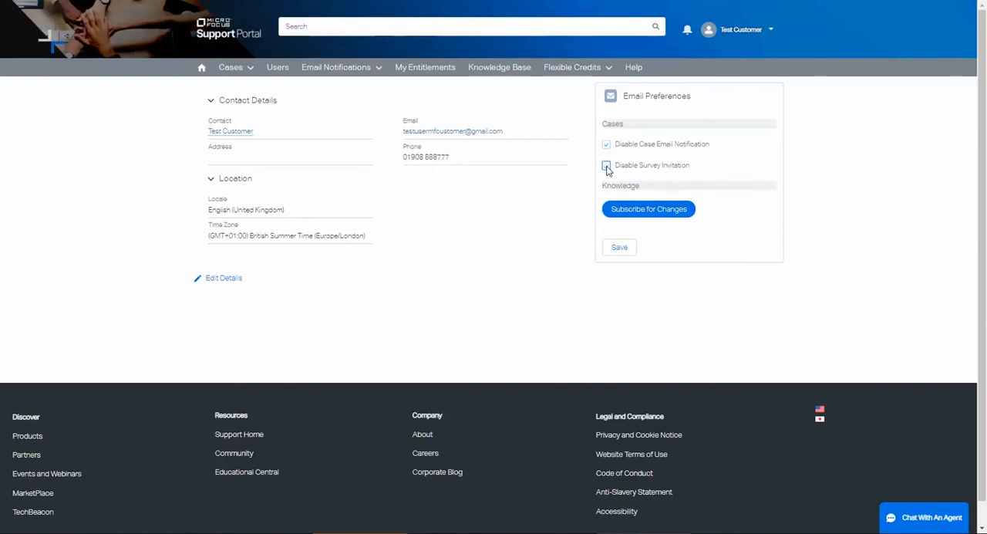
pyautogui.click(606, 165)
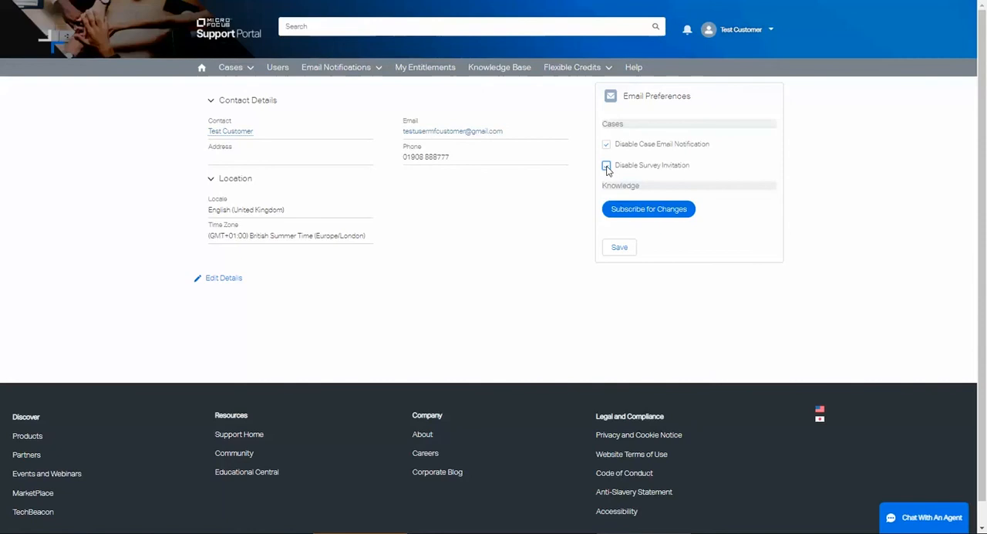
pyautogui.click(605, 165)
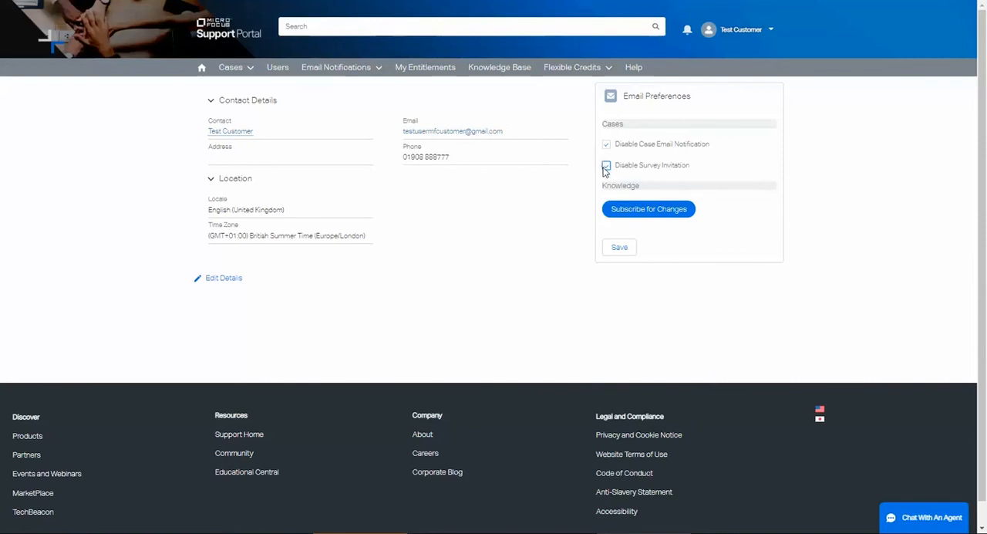